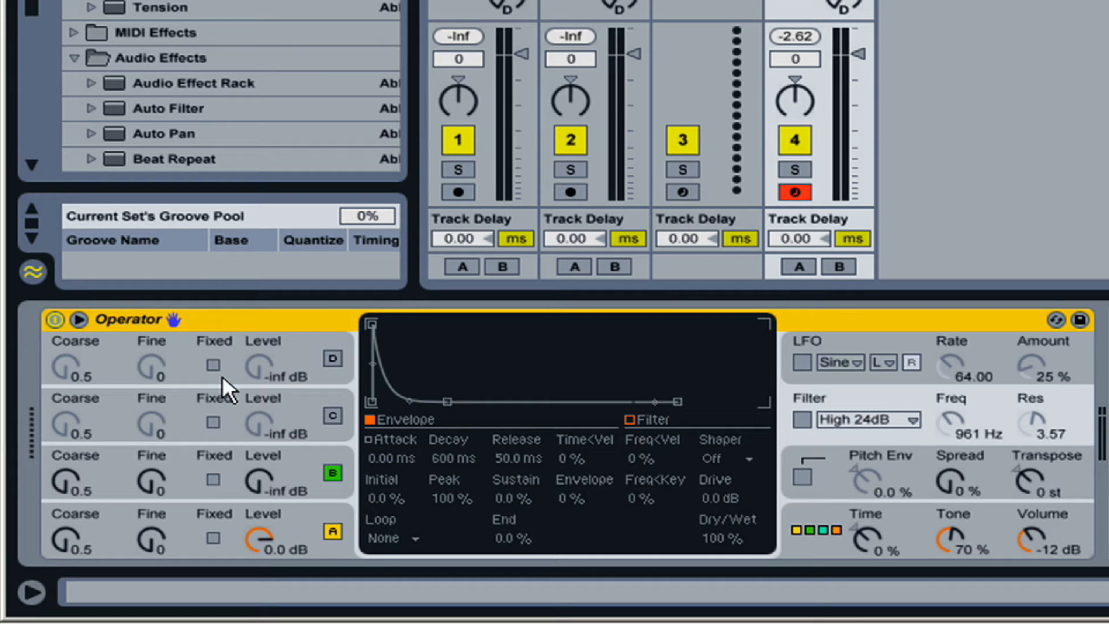
pyautogui.moveTo(286, 527)
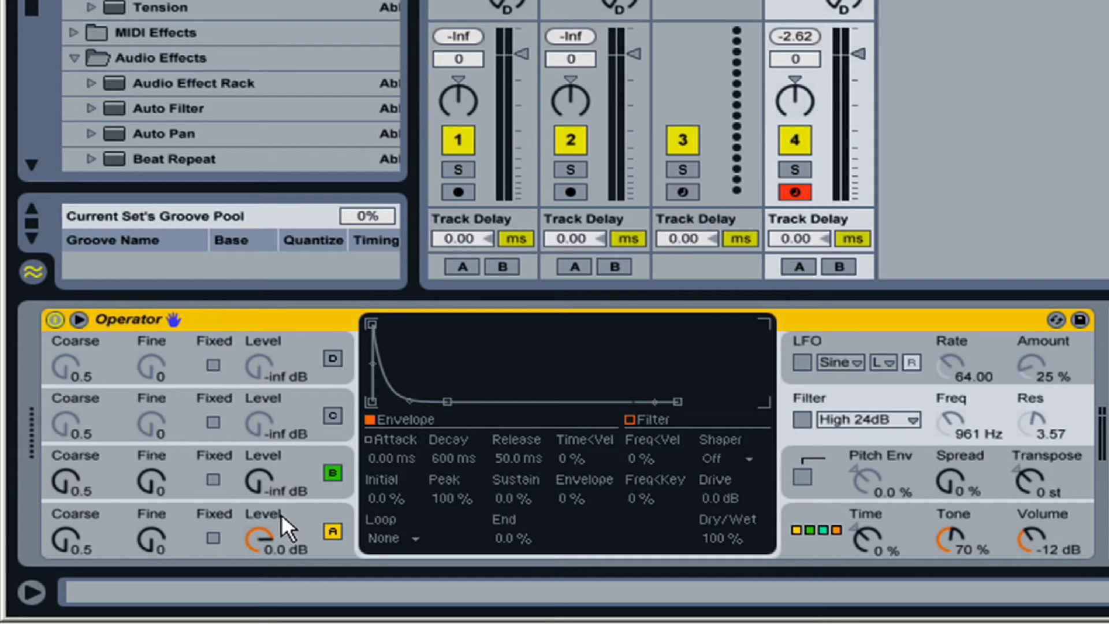
# - Select Operator's oscillator A to show its User waveform harmonics display
pyautogui.click(627, 418)
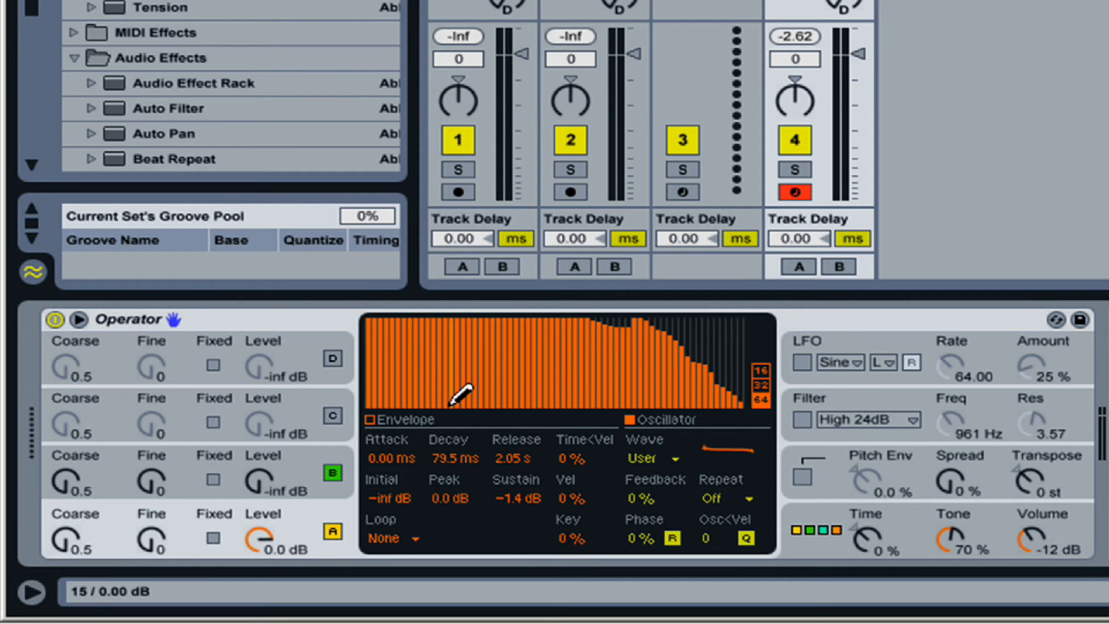
pyautogui.moveTo(385, 325)
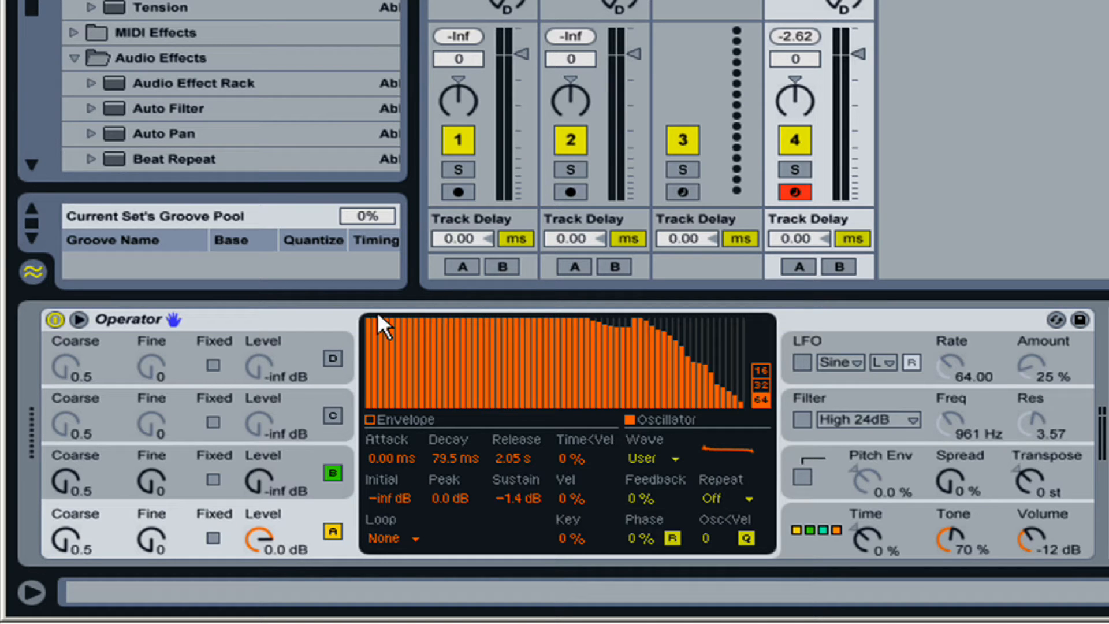
pyautogui.moveTo(425, 327)
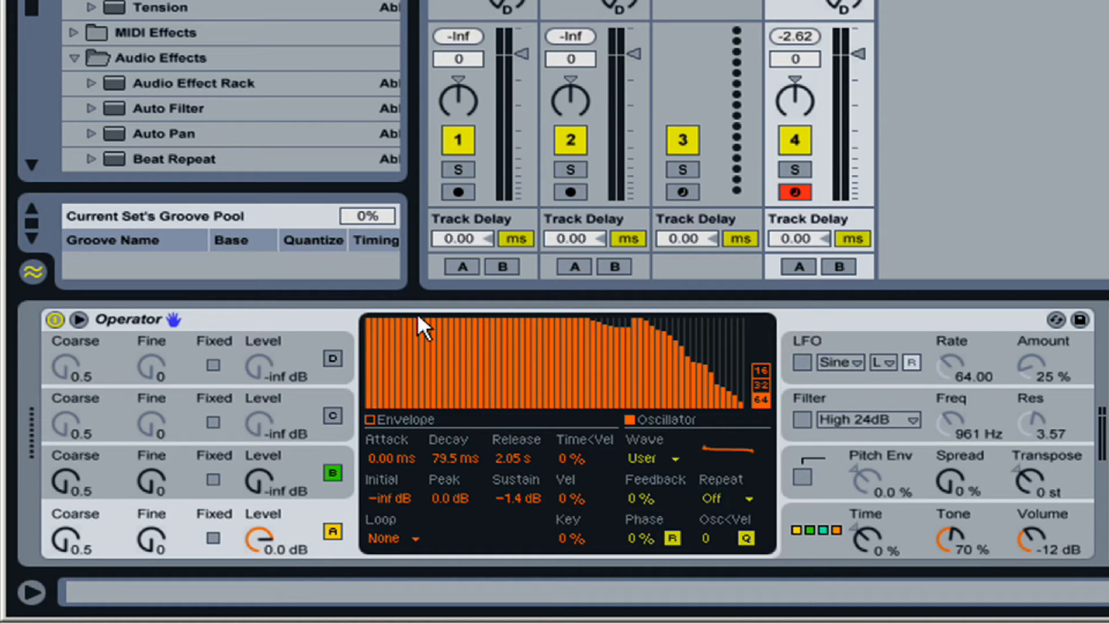
pyautogui.moveTo(693, 319)
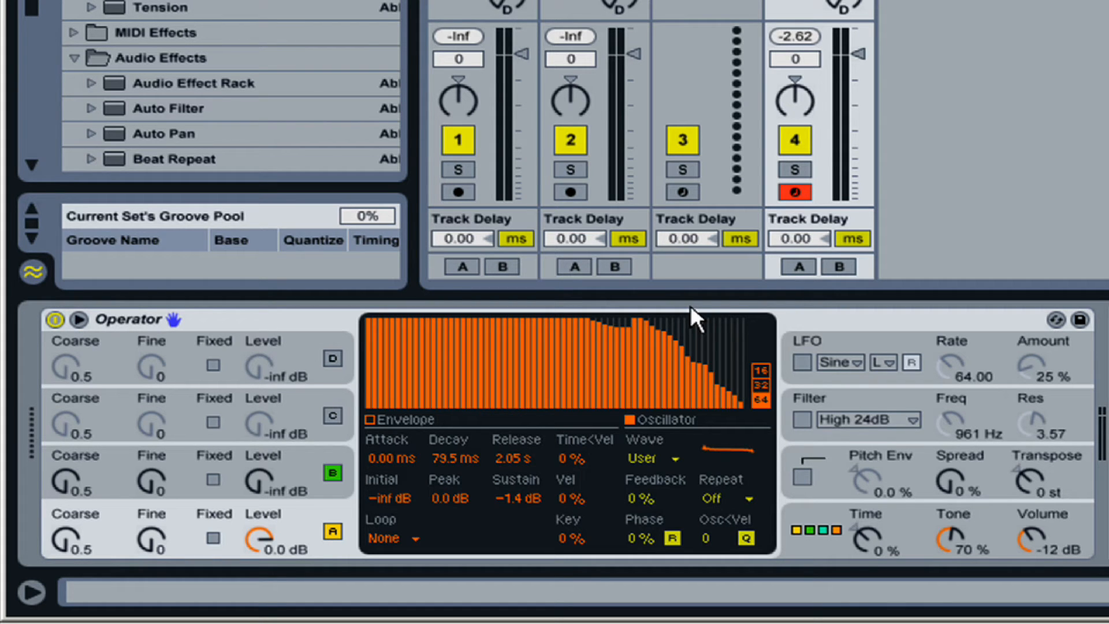
pyautogui.moveTo(812, 431)
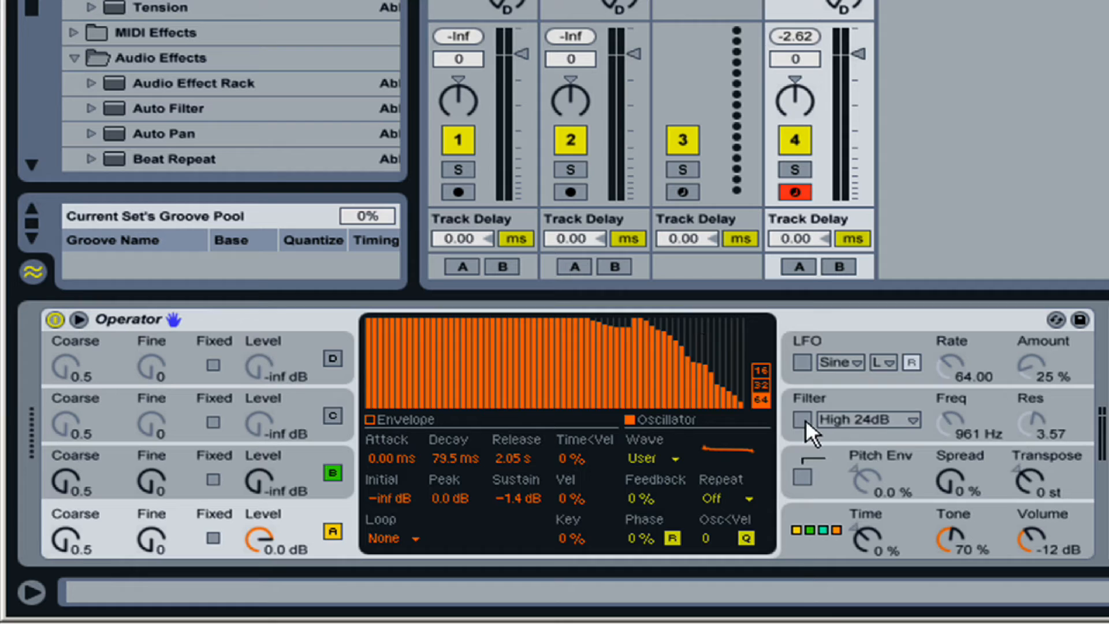
# - Enable Operator's filter and set its type to Low 24dB
pyautogui.click(803, 419)
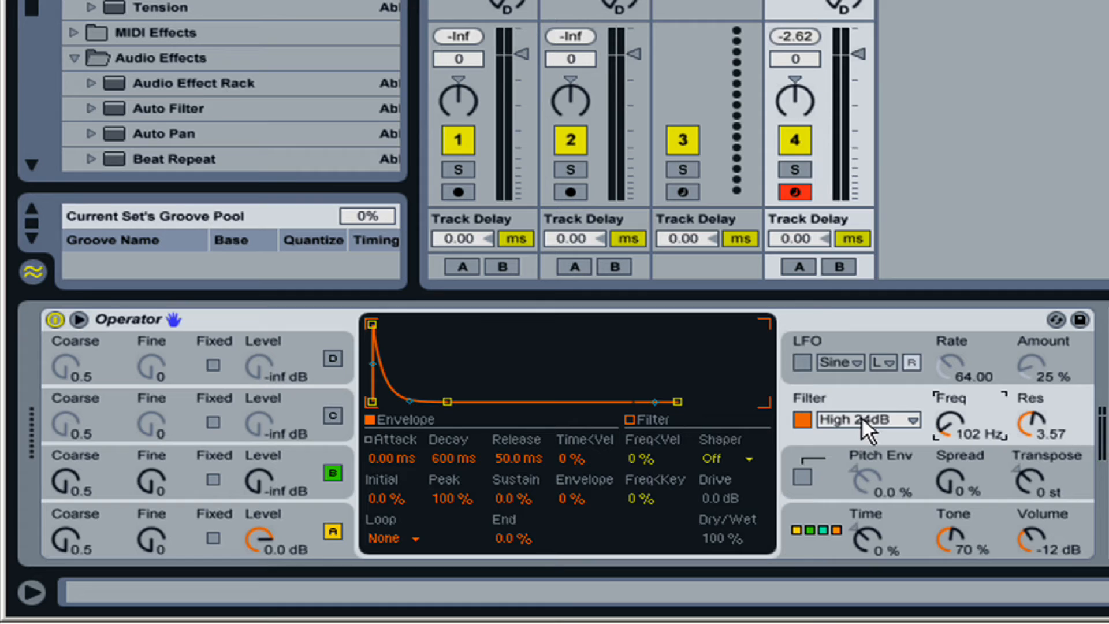
pyautogui.click(868, 419)
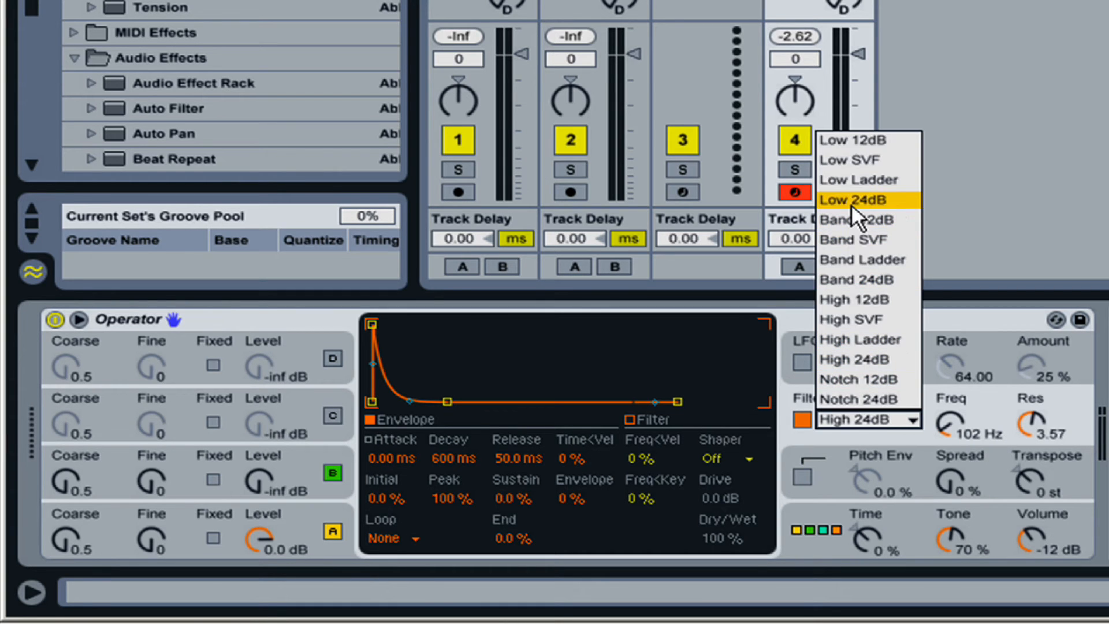
pyautogui.click(856, 200)
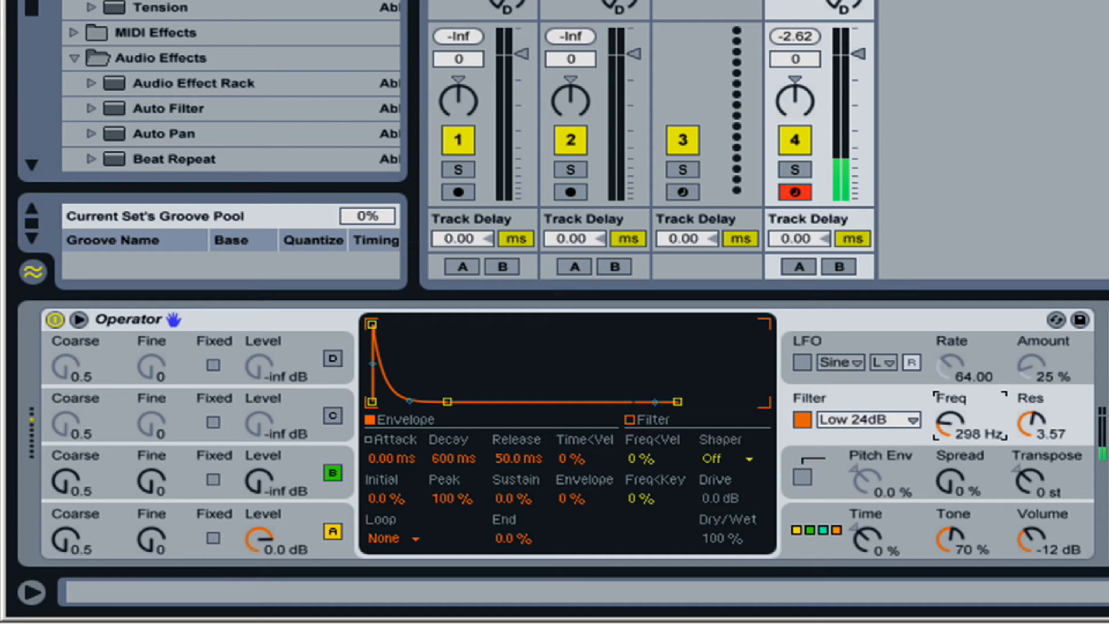
pyautogui.moveTo(920, 435)
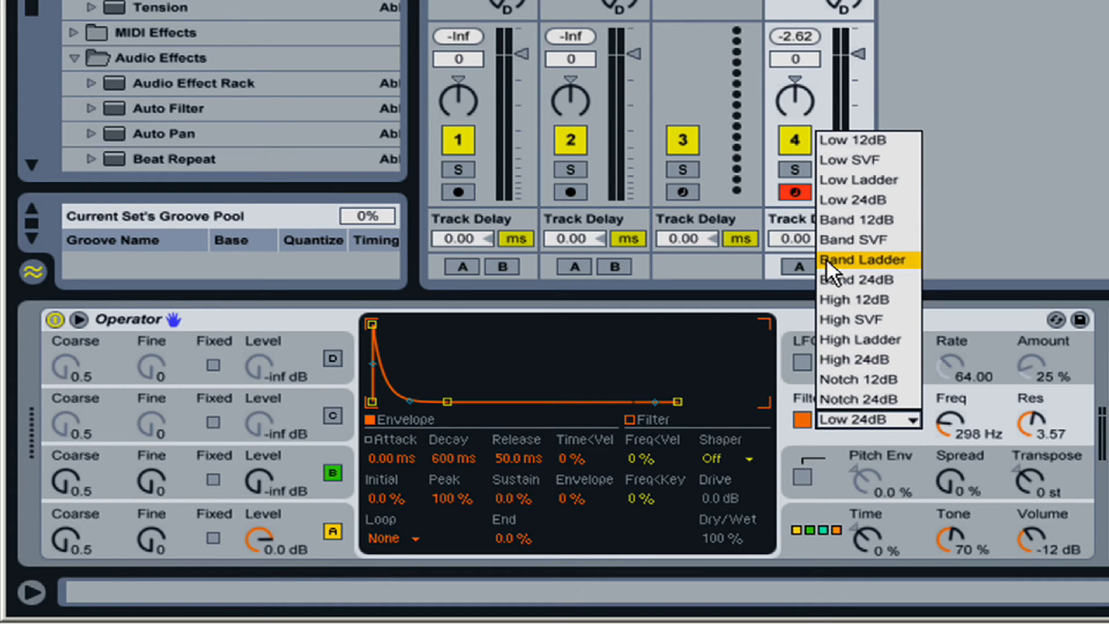
# - Change the filter type to Band 24dB
pyautogui.click(858, 280)
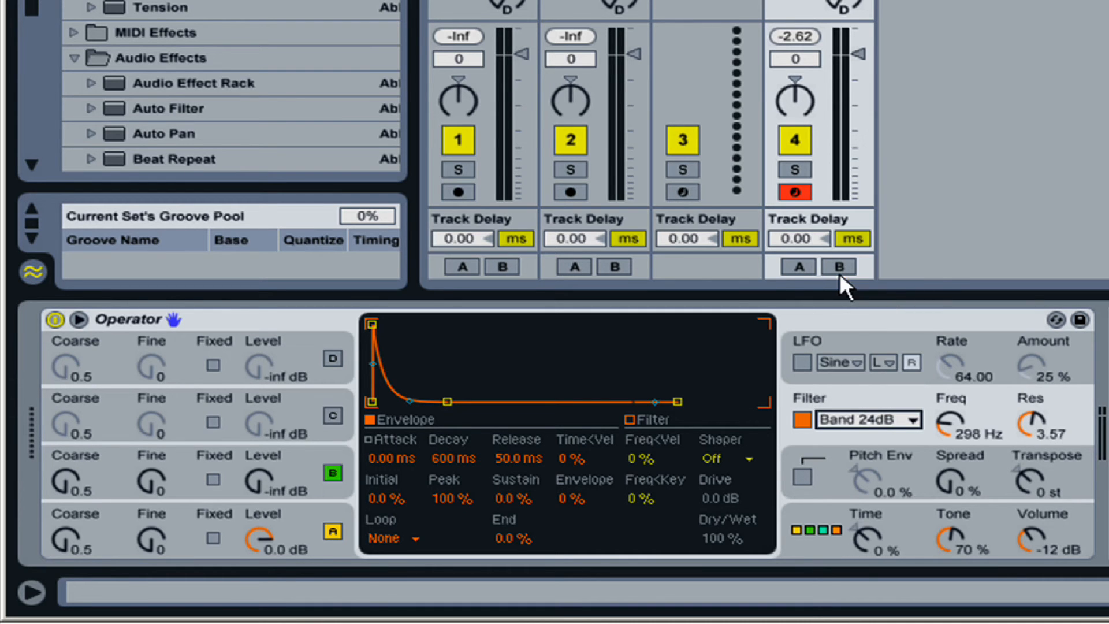
pyautogui.moveTo(958, 433)
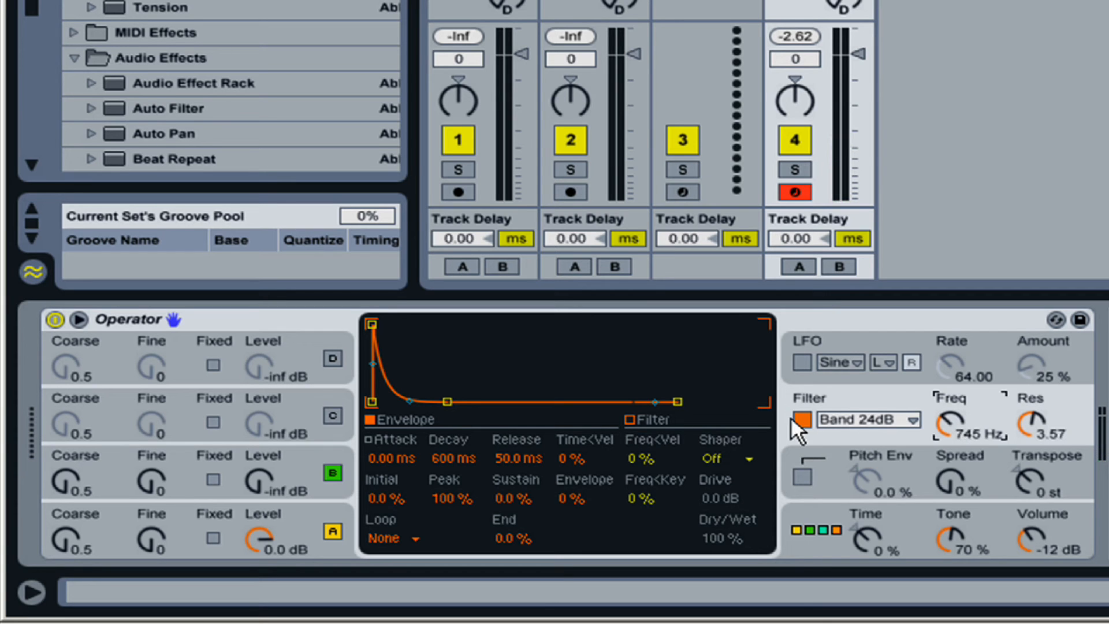
# - Switch the filter type to Notch 12dB
pyautogui.click(866, 419)
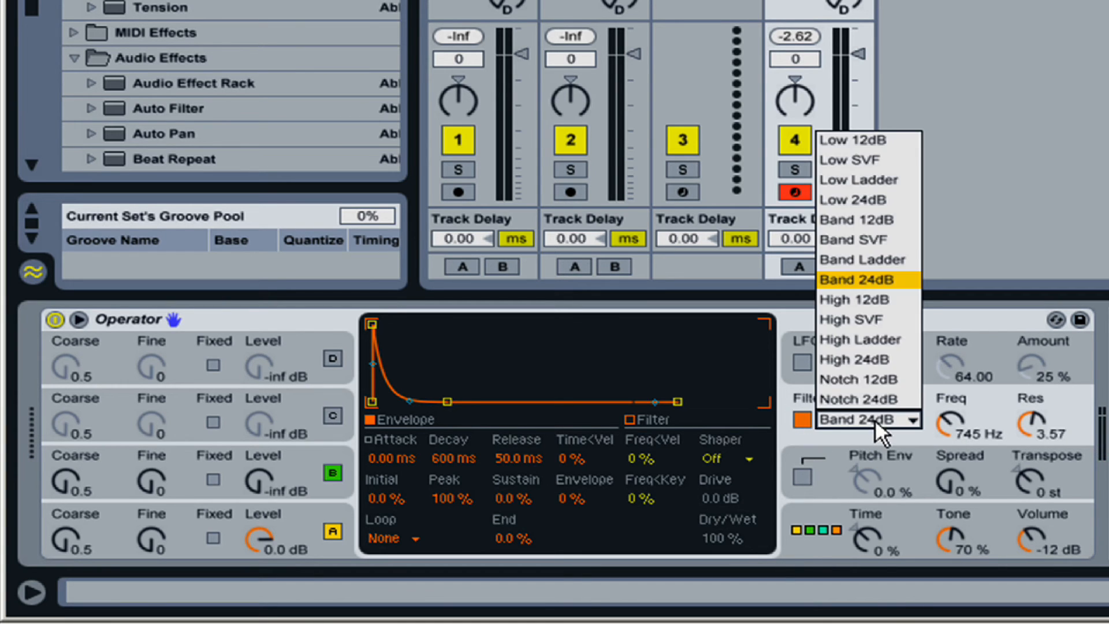
pyautogui.moveTo(874, 380)
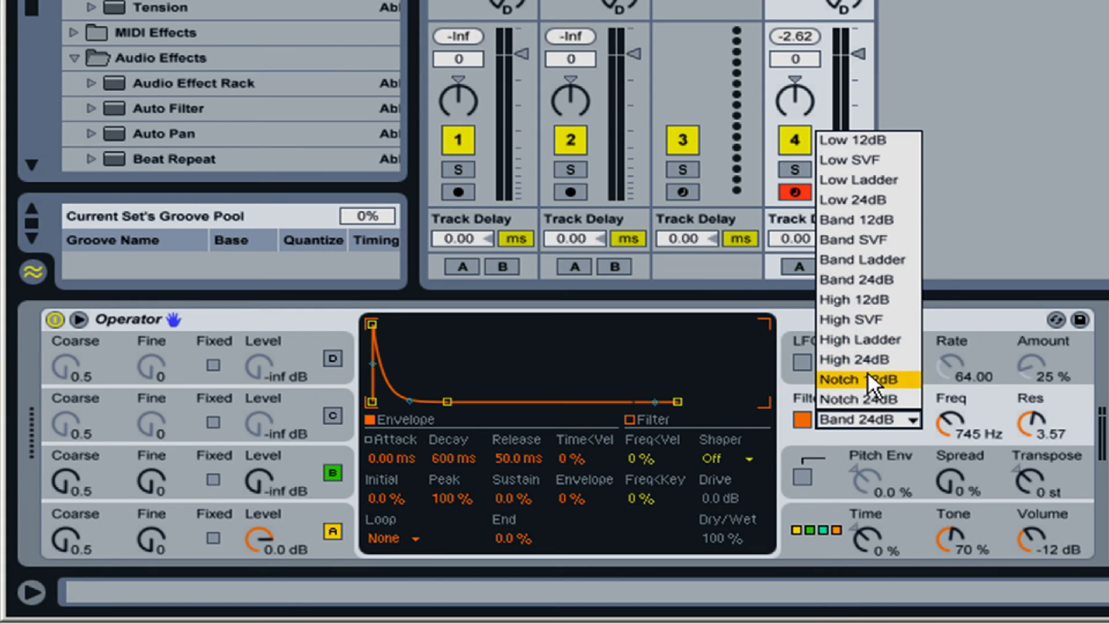
pyautogui.click(851, 380)
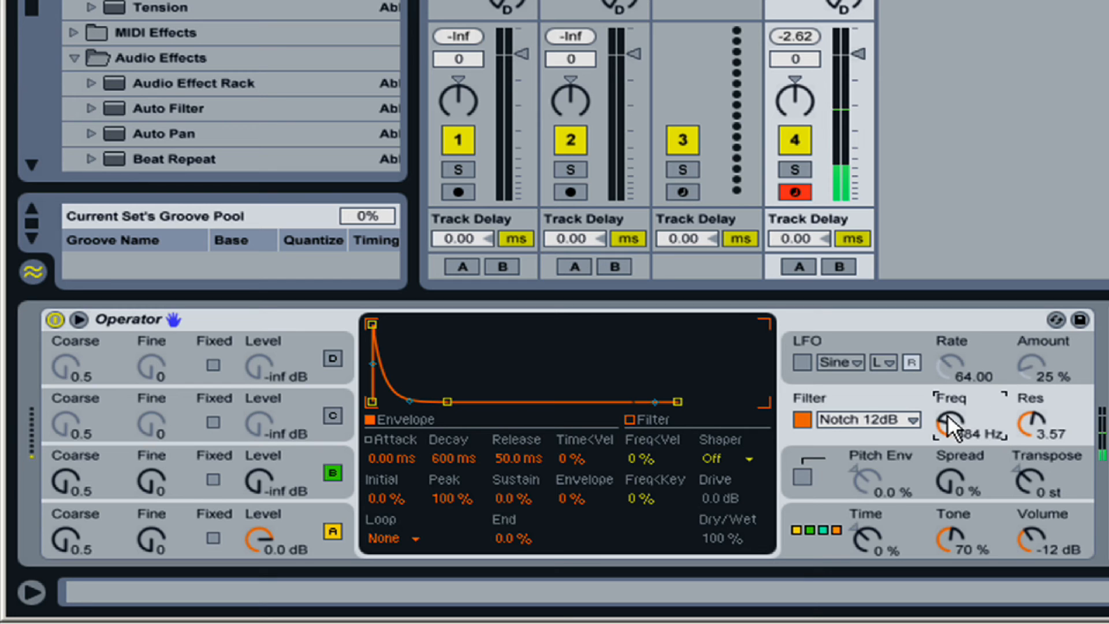
pyautogui.moveTo(1036, 435)
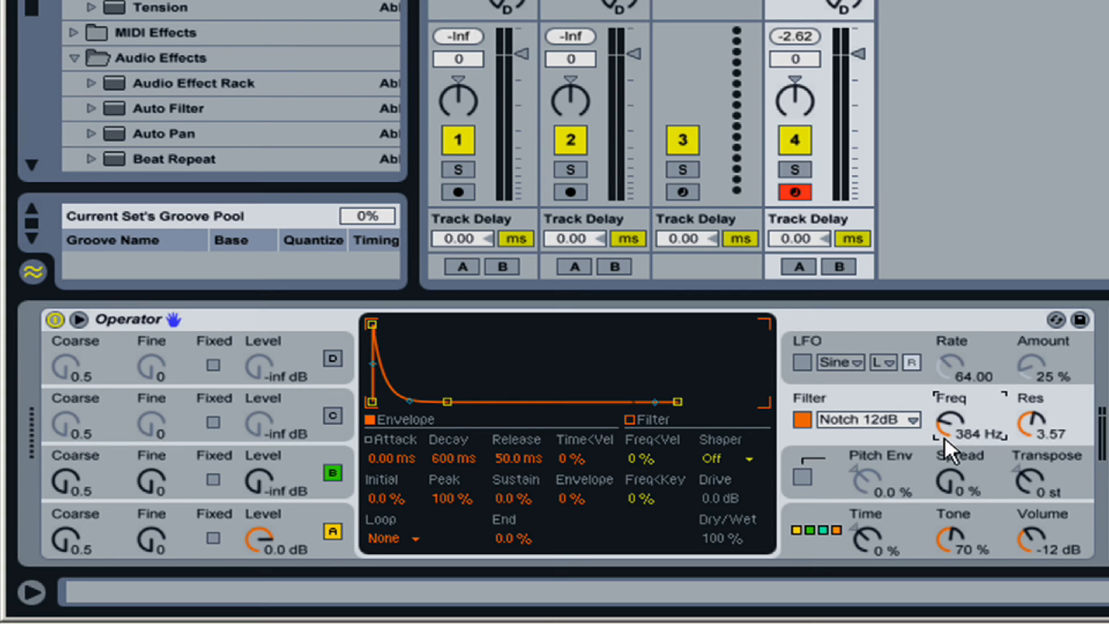
pyautogui.moveTo(1033, 435)
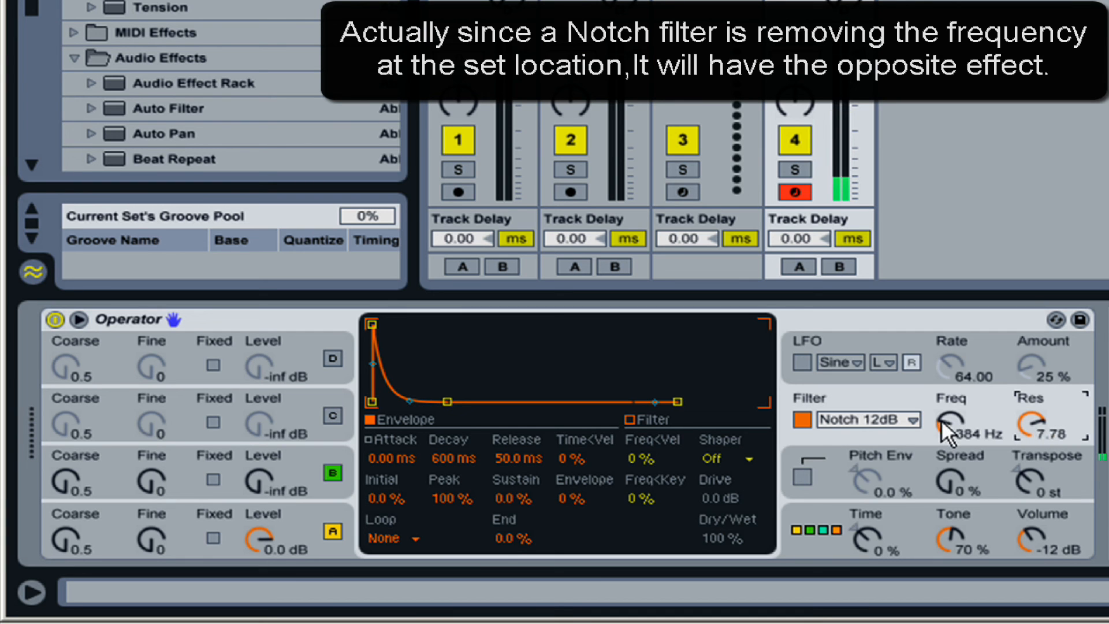
# - Switch the filter type to Band Ladder
pyautogui.click(868, 419)
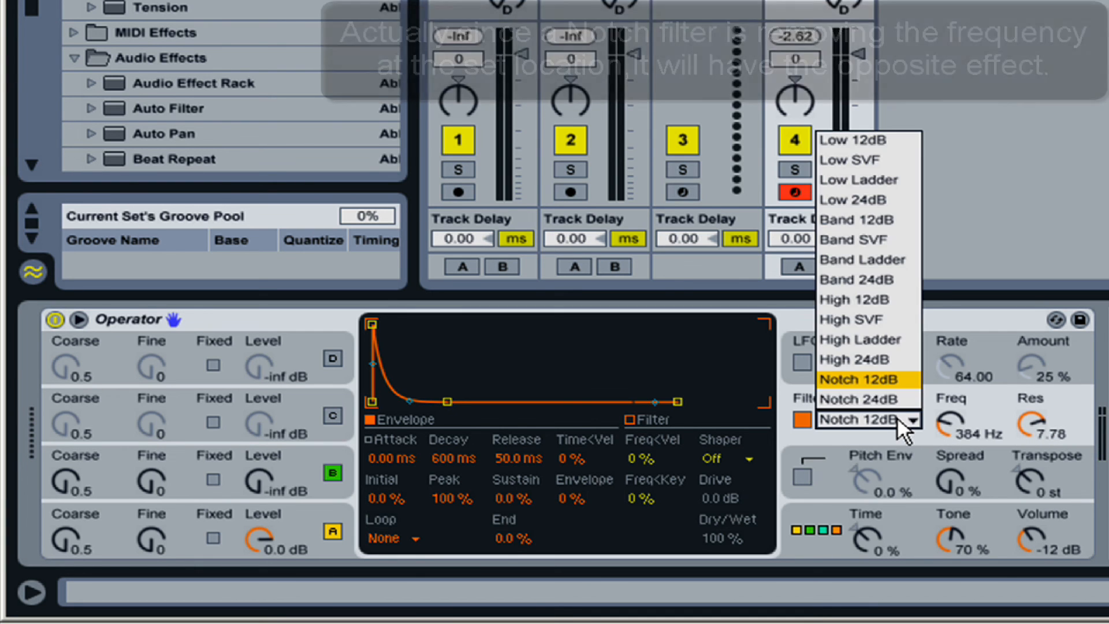
pyautogui.moveTo(877, 260)
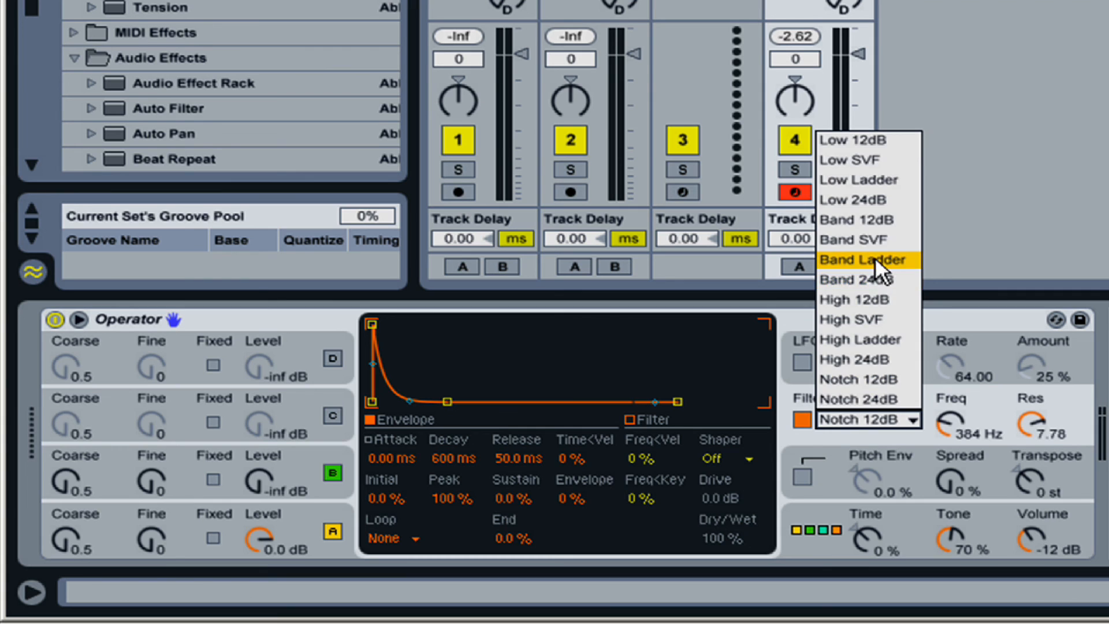
pyautogui.click(861, 259)
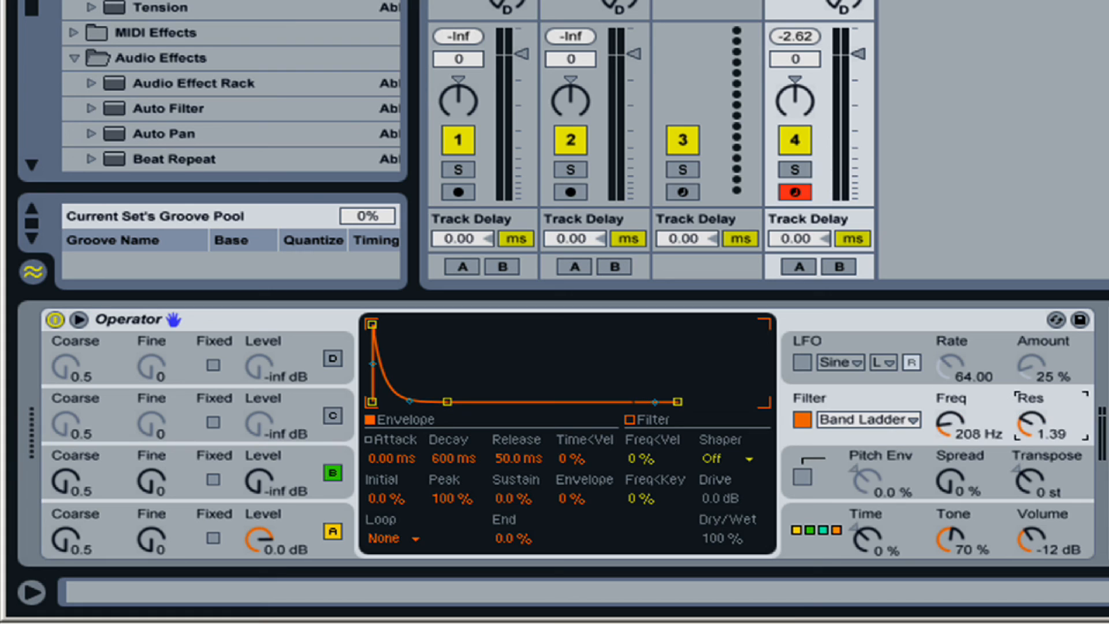
pyautogui.moveTo(1051, 446)
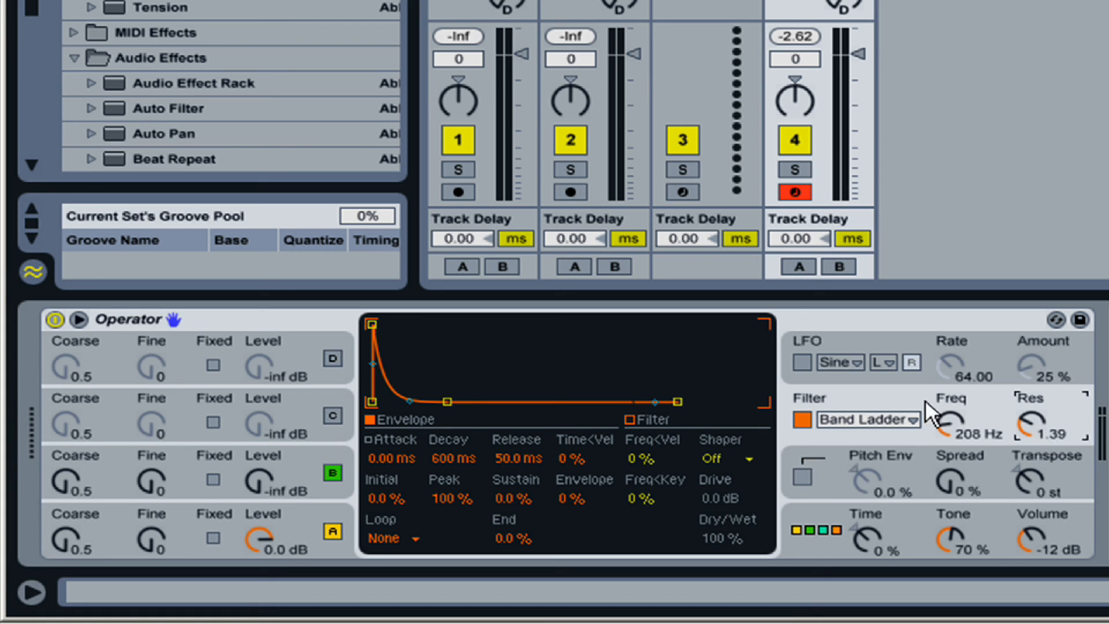
pyautogui.moveTo(845, 410)
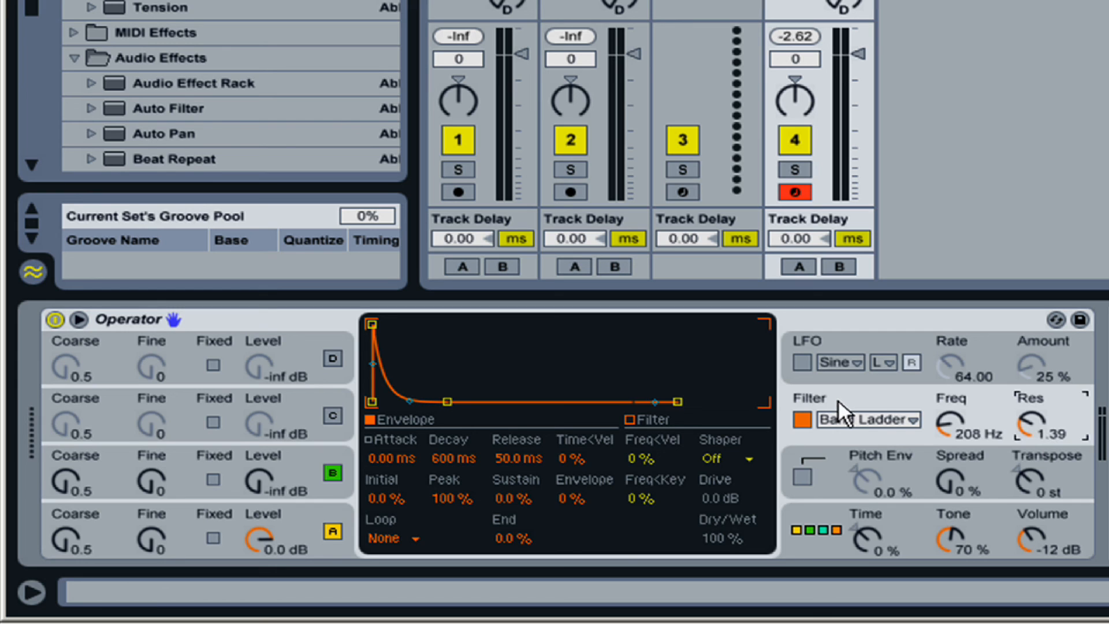